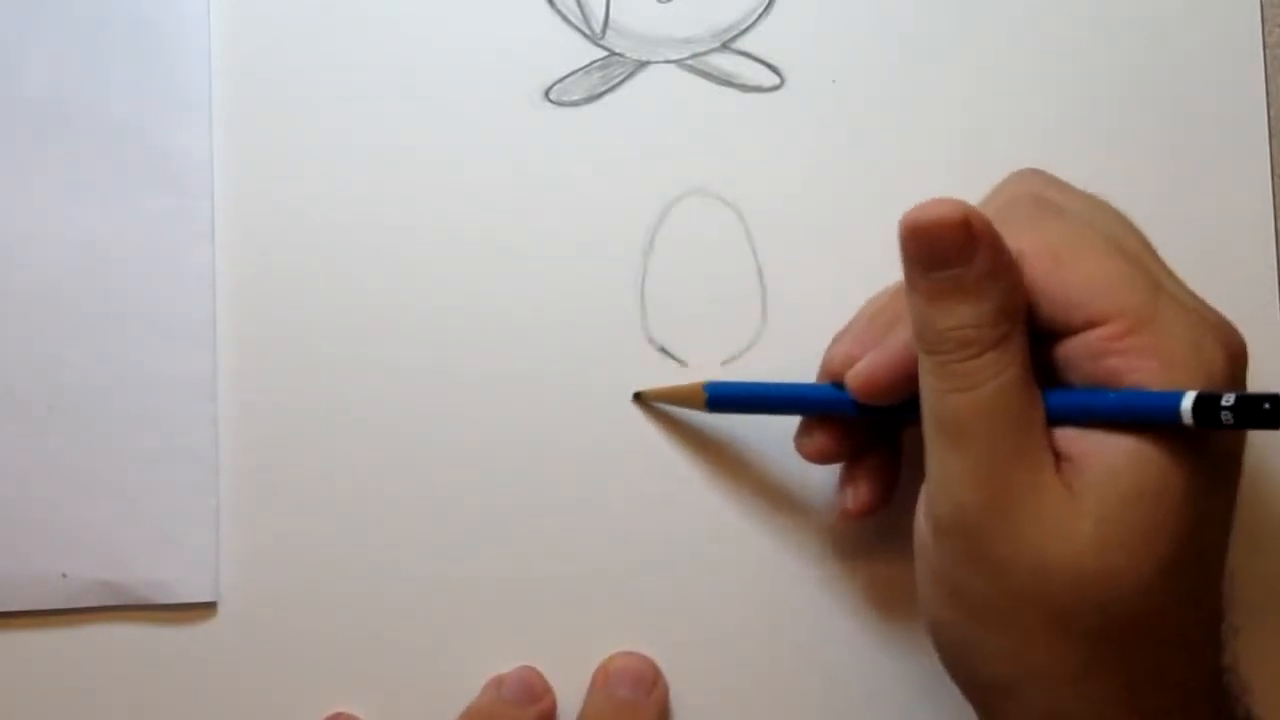
- Sketch a faint curved foot line sweeping outward from the base of the egg-shaped body
left_click_drag(640, 400, 790, 380)
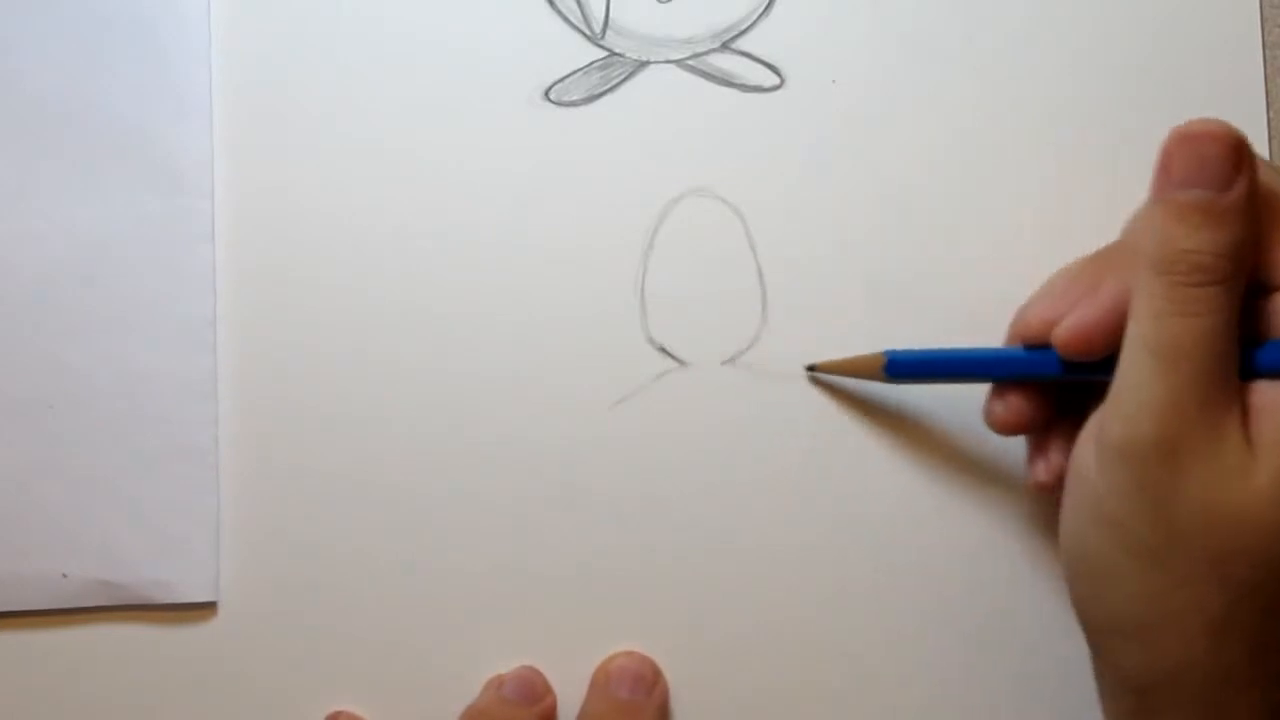